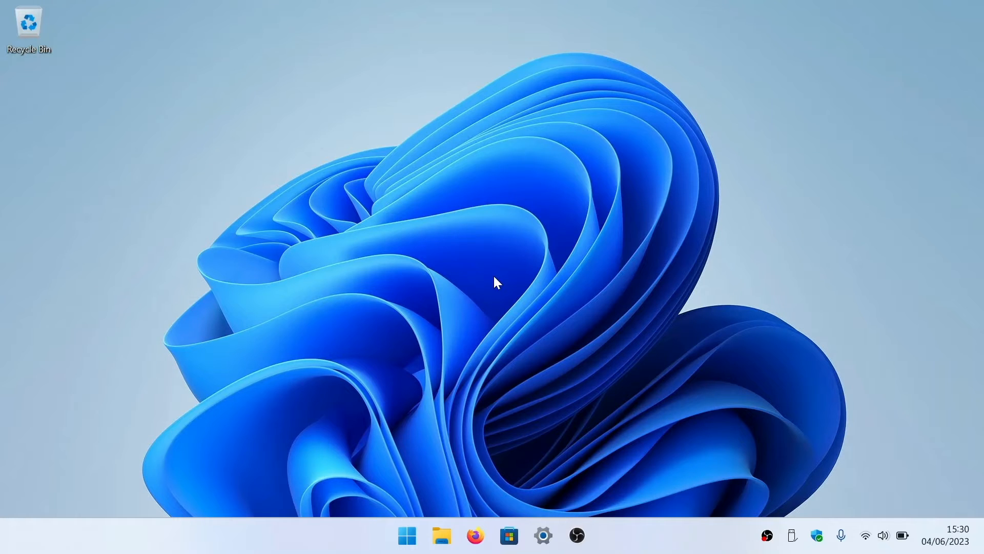
mouse_move(407, 535)
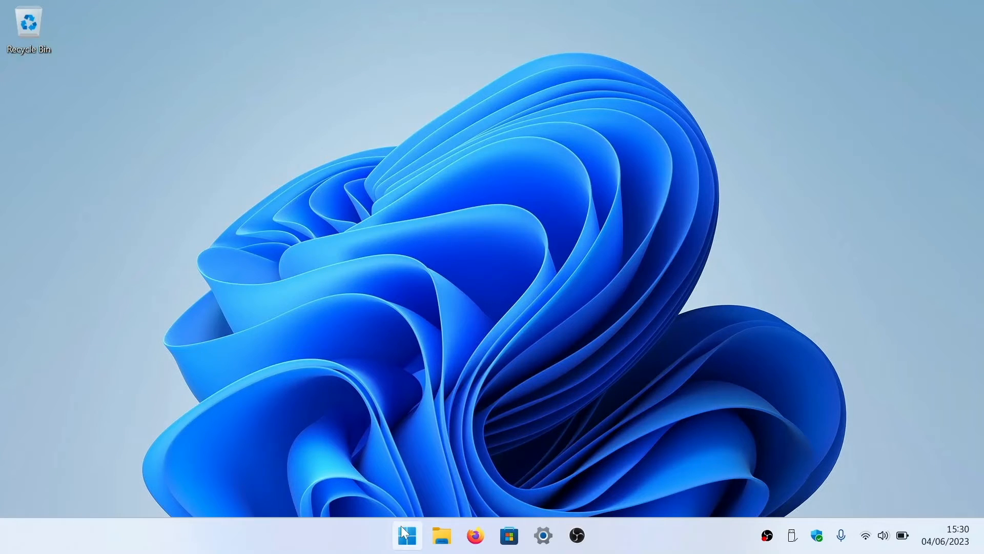
Step: Search the Start menu for "terminal" so the Terminal app is the best match
text(termin)
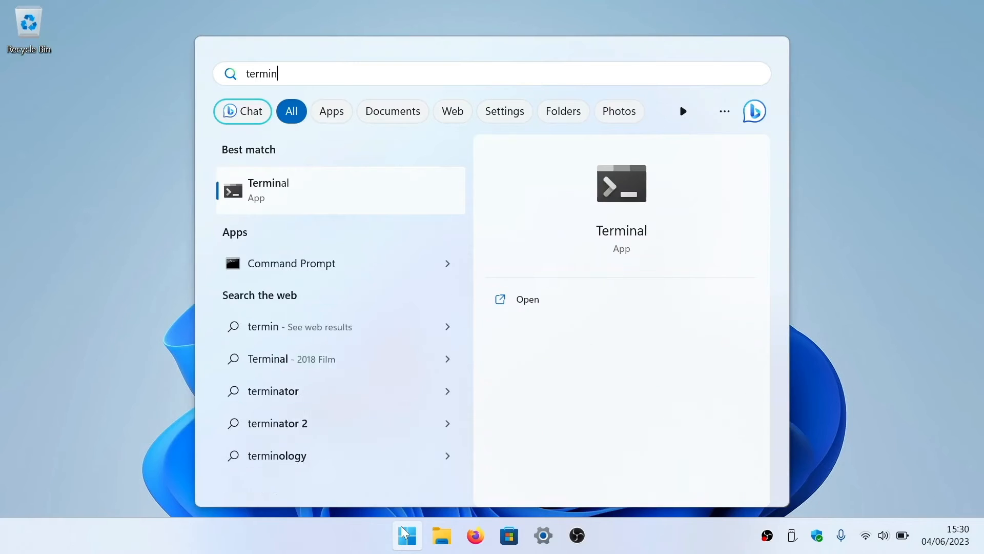
text(al)
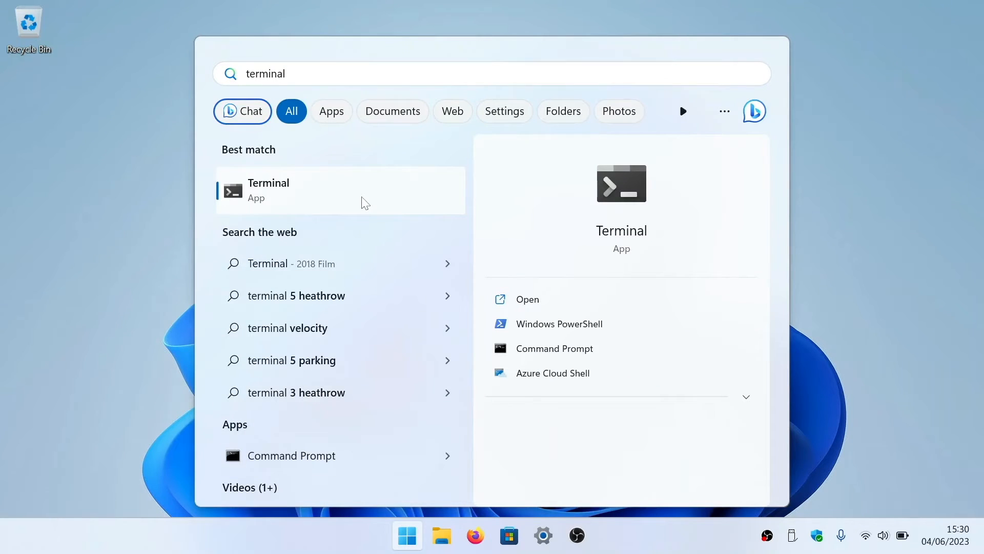
Step: Launch Terminal maximised and enter net use P: \\192.168.86.2\Public at the prompt
click(559, 323)
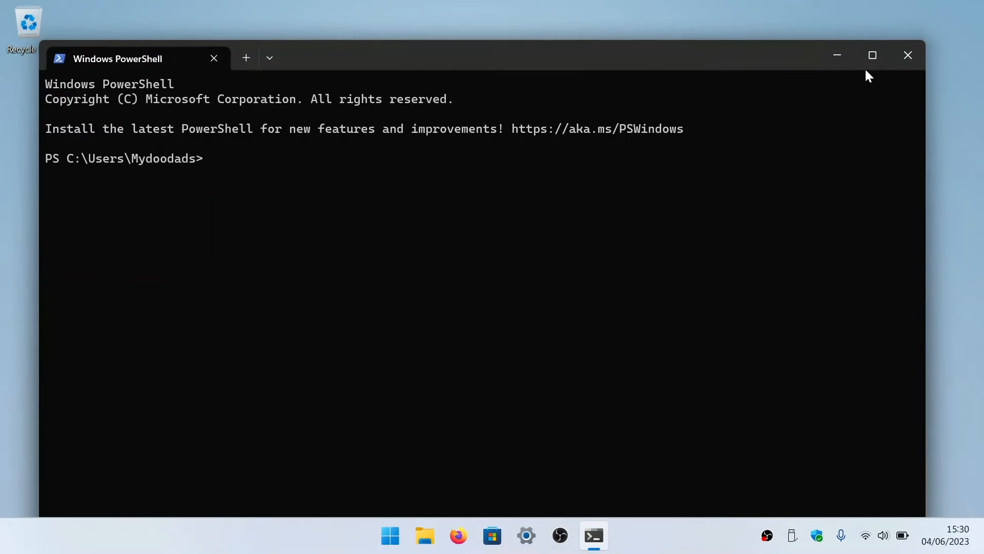
click(871, 55)
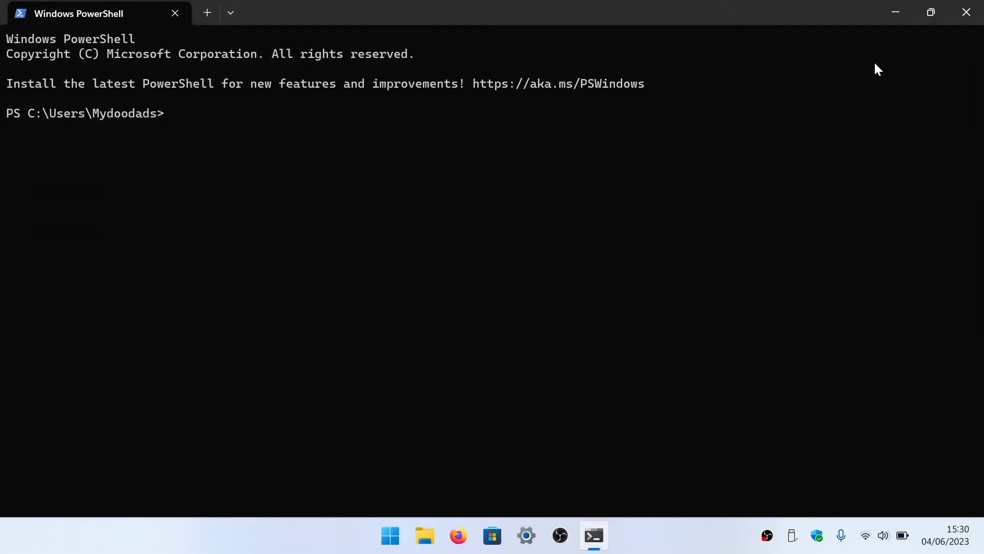
text(net)
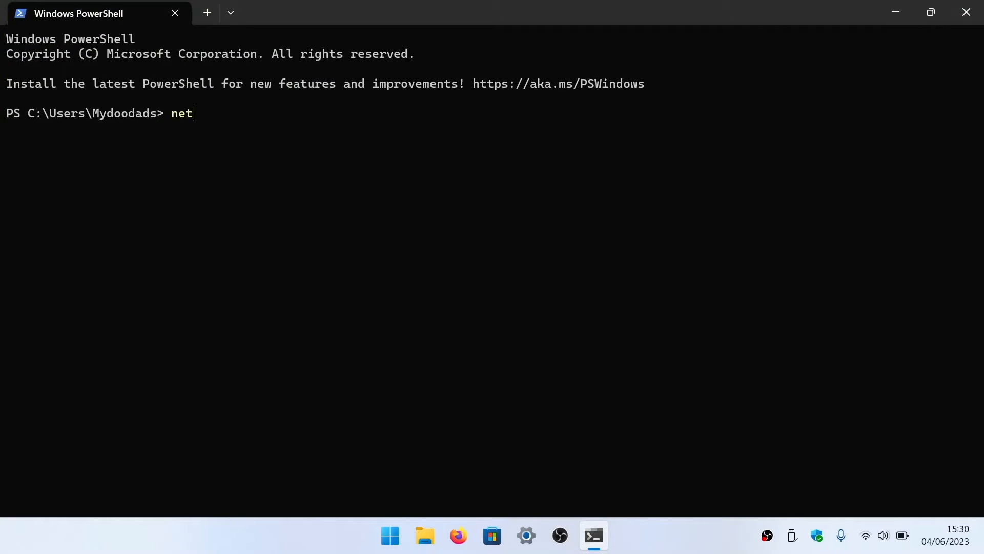
text(use P)
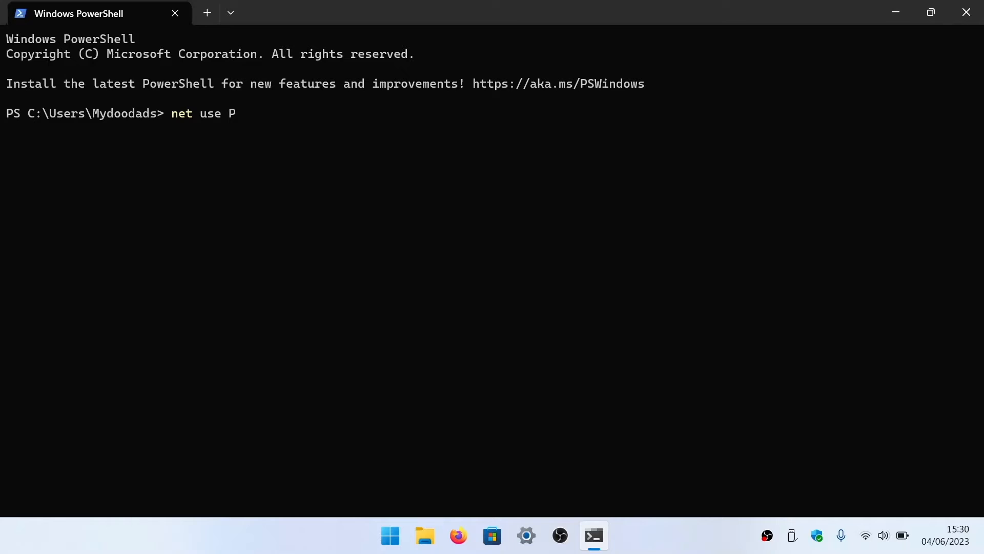
text(:)
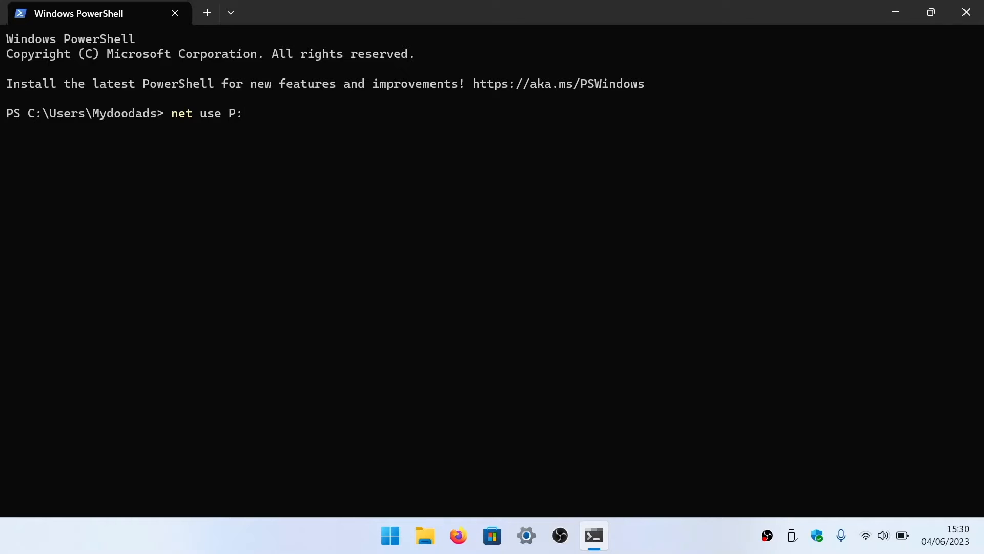
text(\\19)
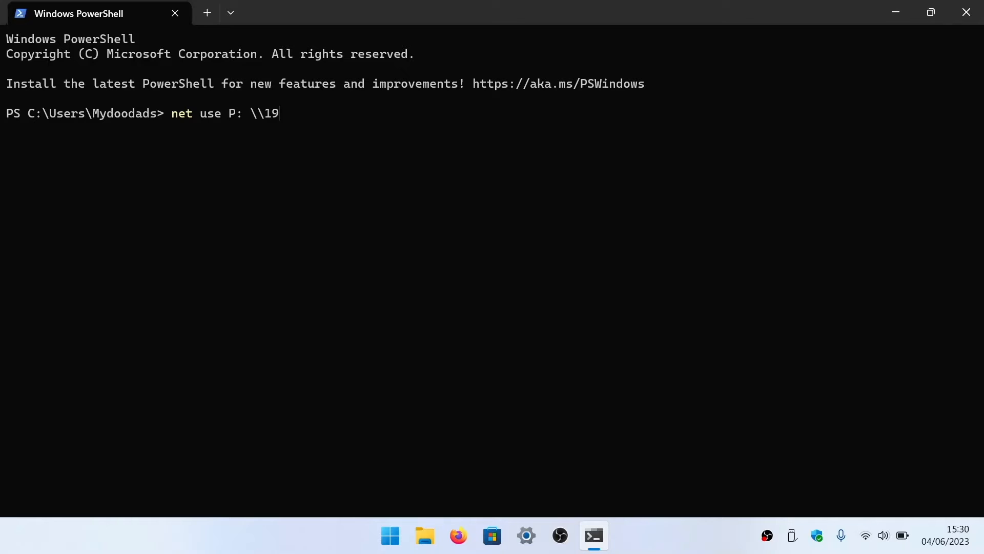
text(2.168.86.2)
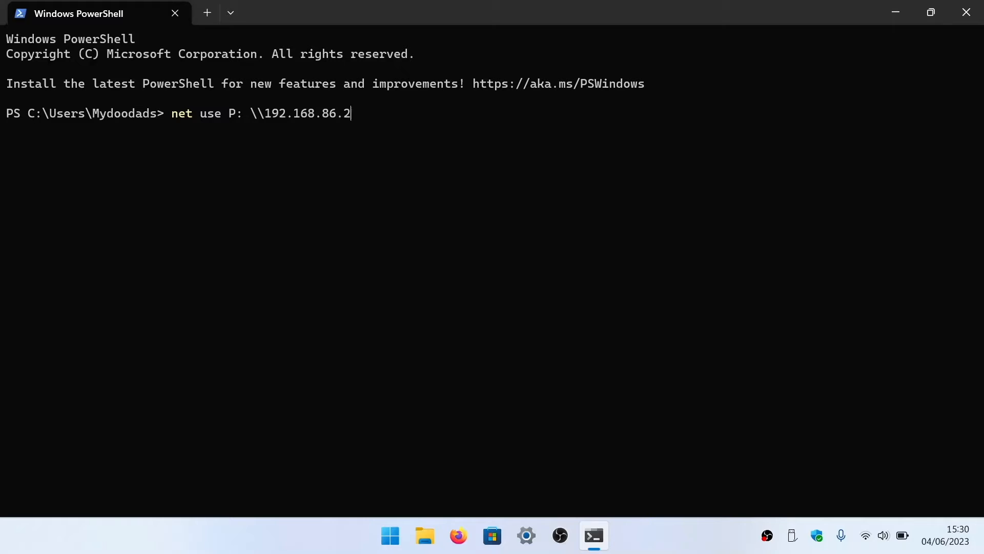
text(\Pu)
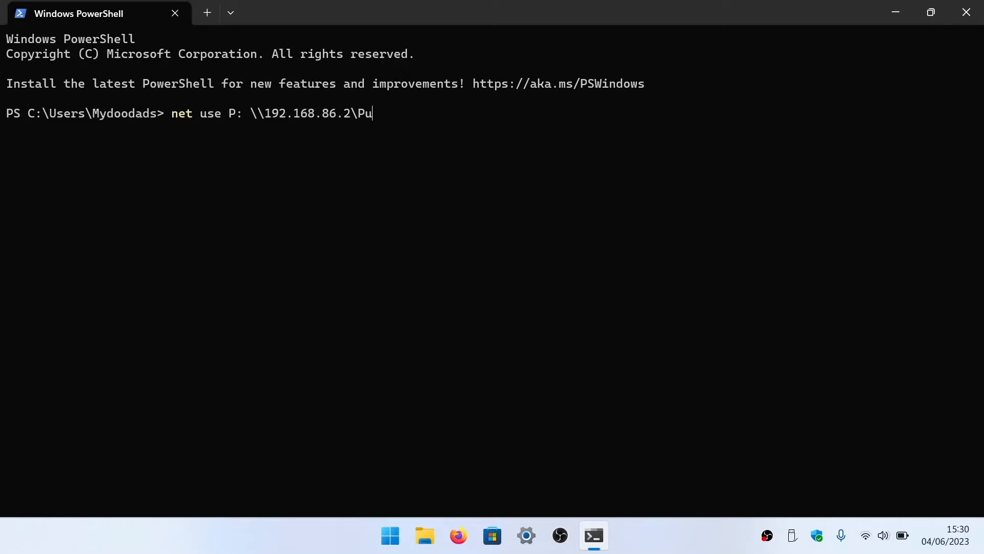
text(blic)
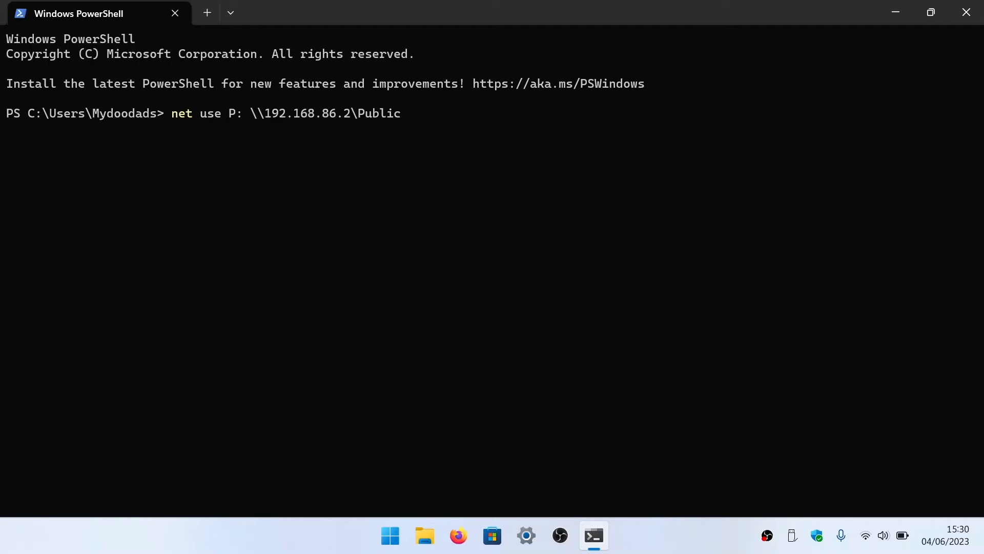
Step: Append the /persistent:y switch so the P: mapping survives restarts
text(/)
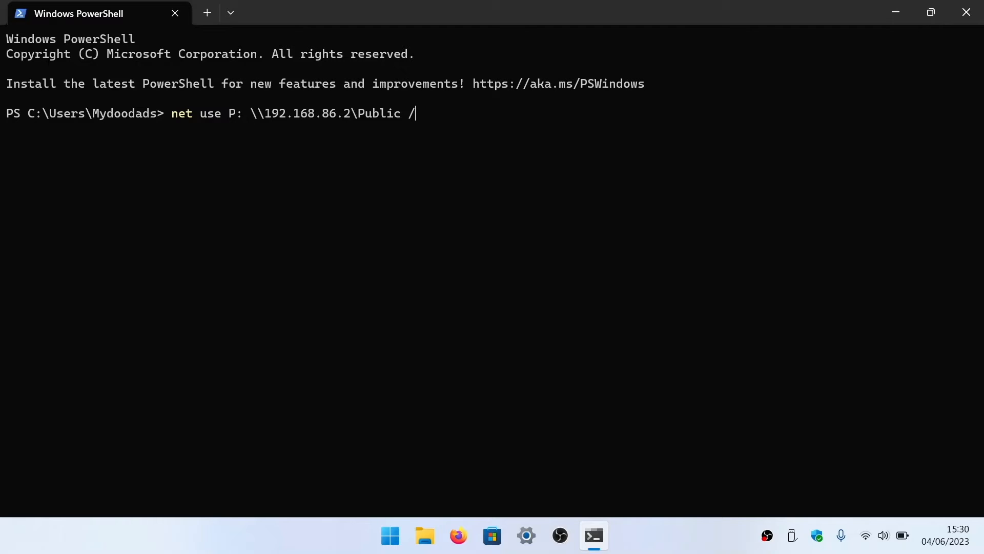
text(persisten)
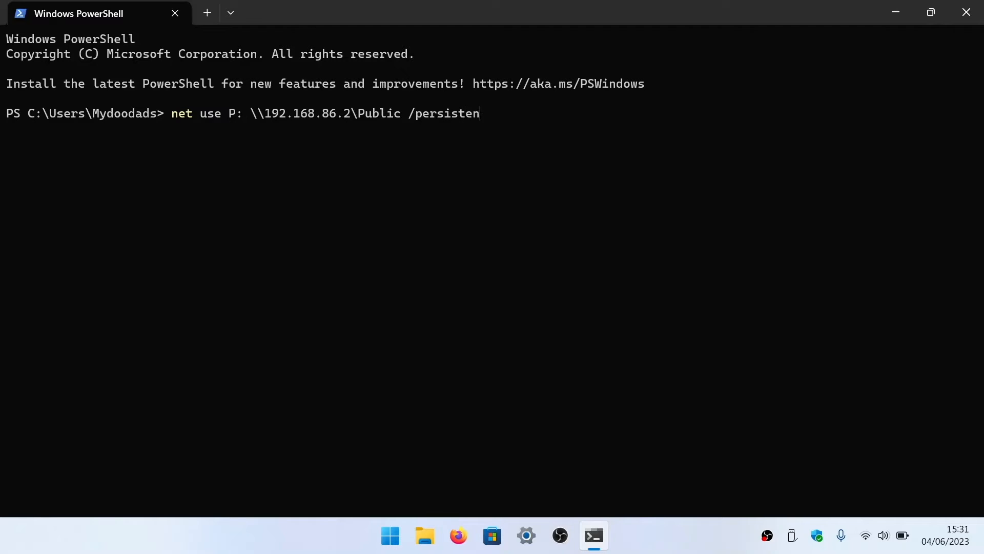
text(t:y)
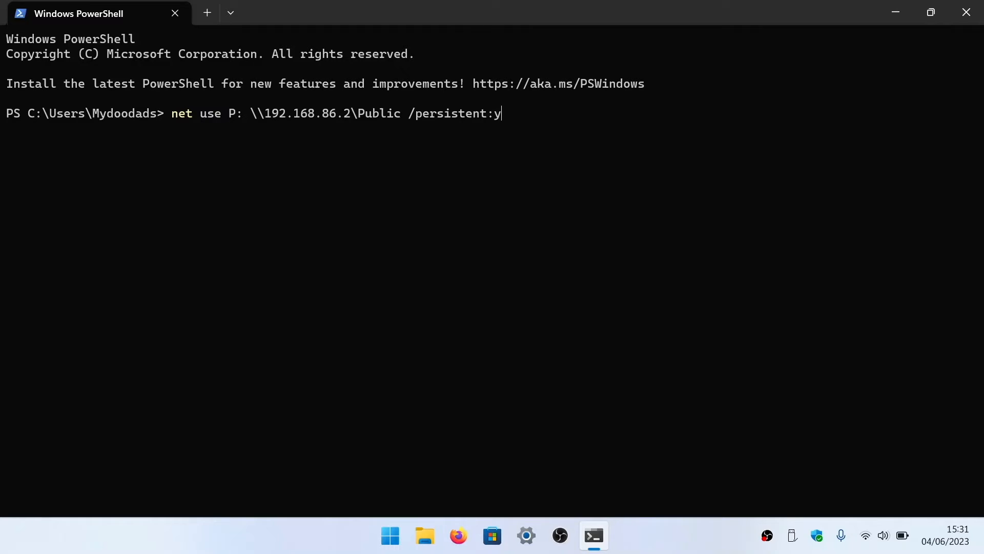
Step: Run the mapping and check in File Explorer that Public on 192.168.86.2 shows as drive P:
key(Return)
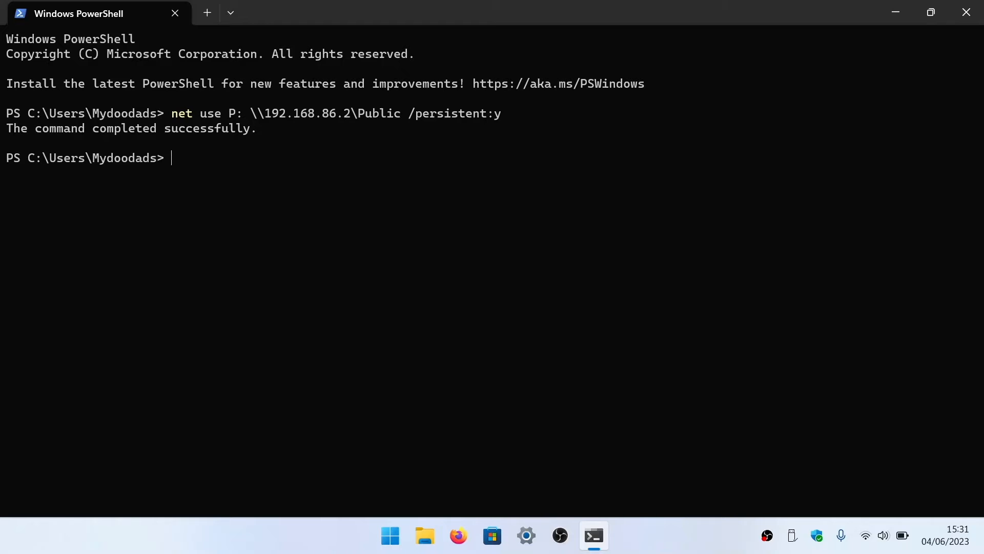
mouse_move(424, 535)
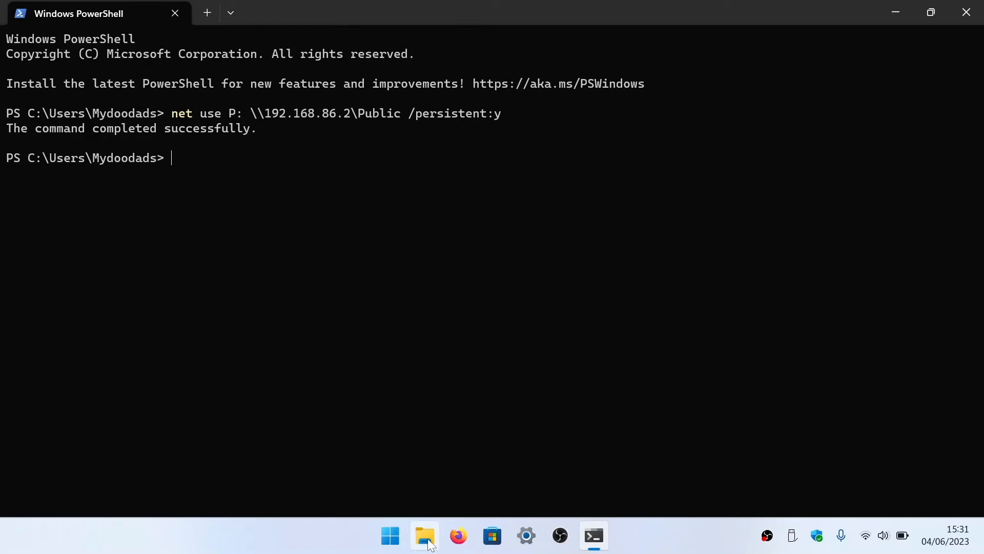
click(425, 535)
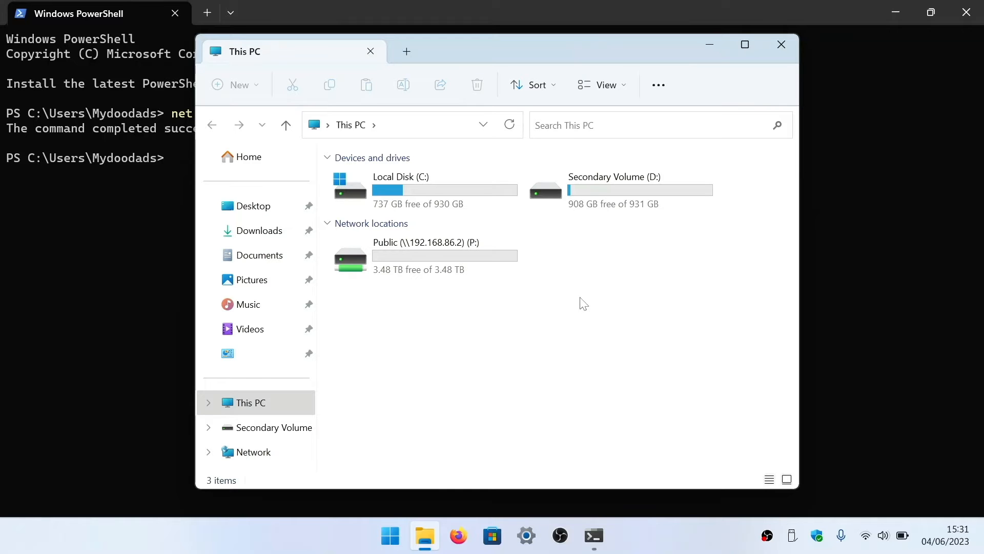
mouse_move(782, 44)
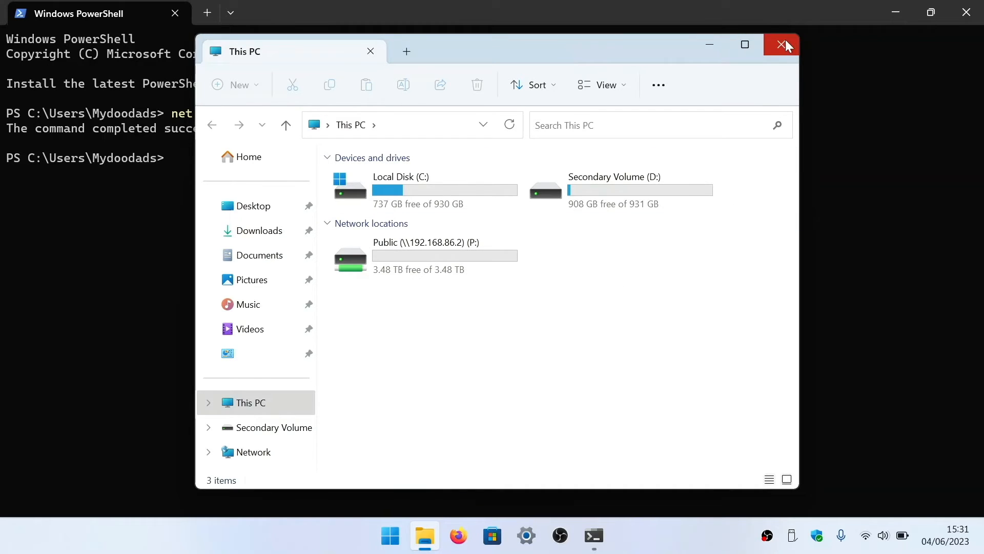
click(781, 44)
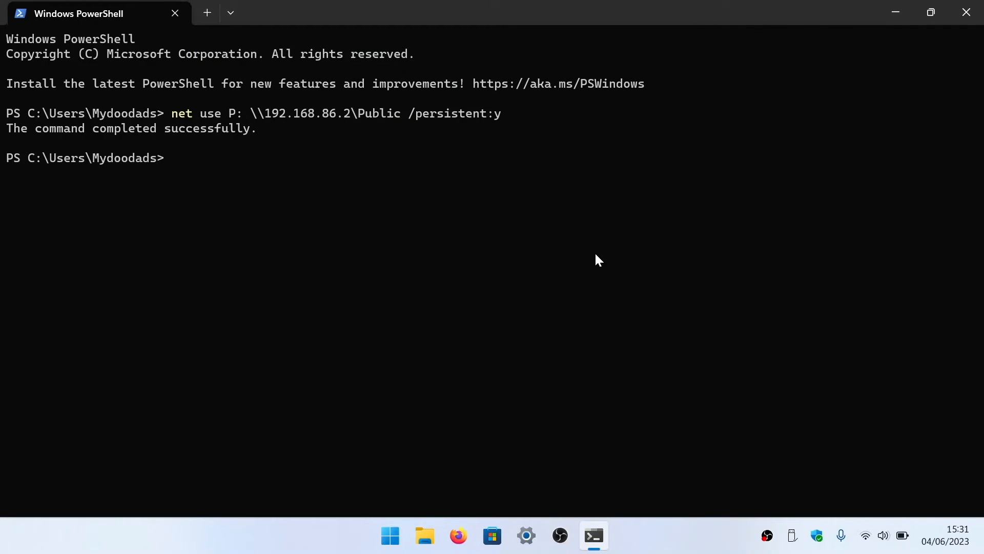
Step: Run net use P: /delete so the shell reports P: was deleted successfully
text(net)
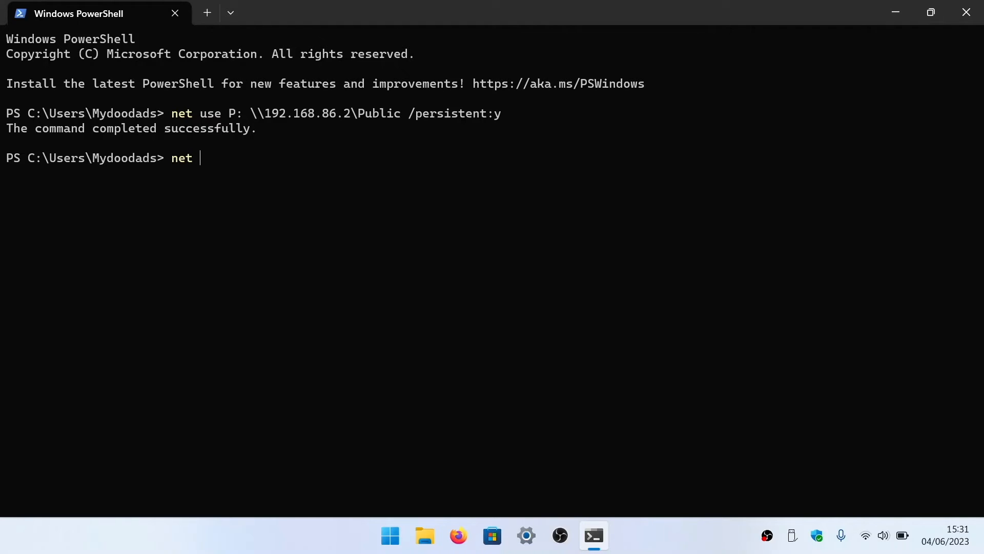
text(use)
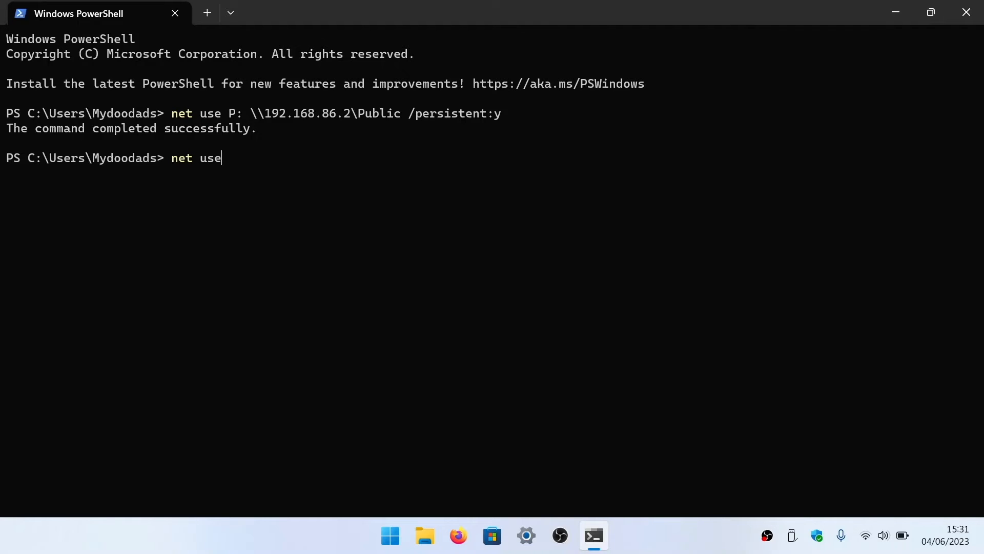
text(P)
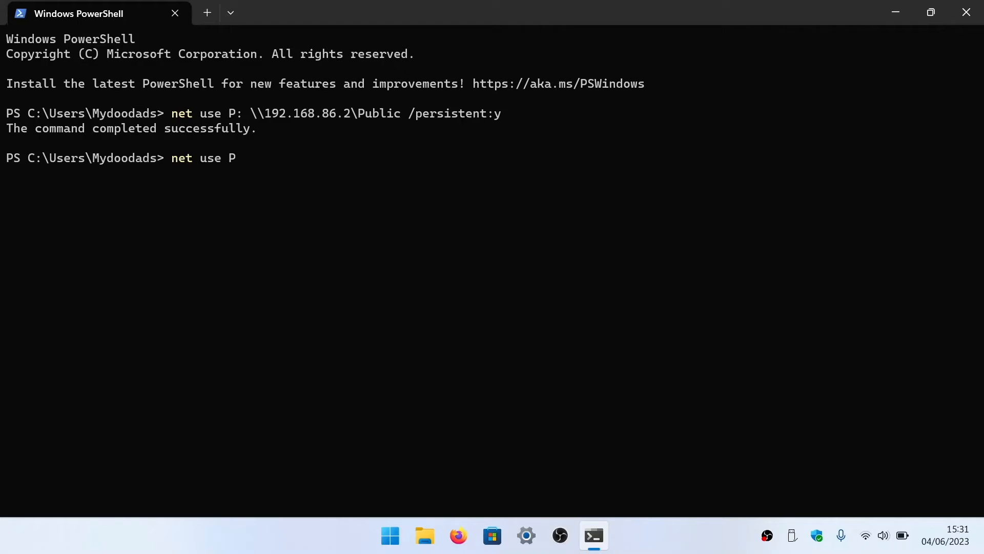
text(:)
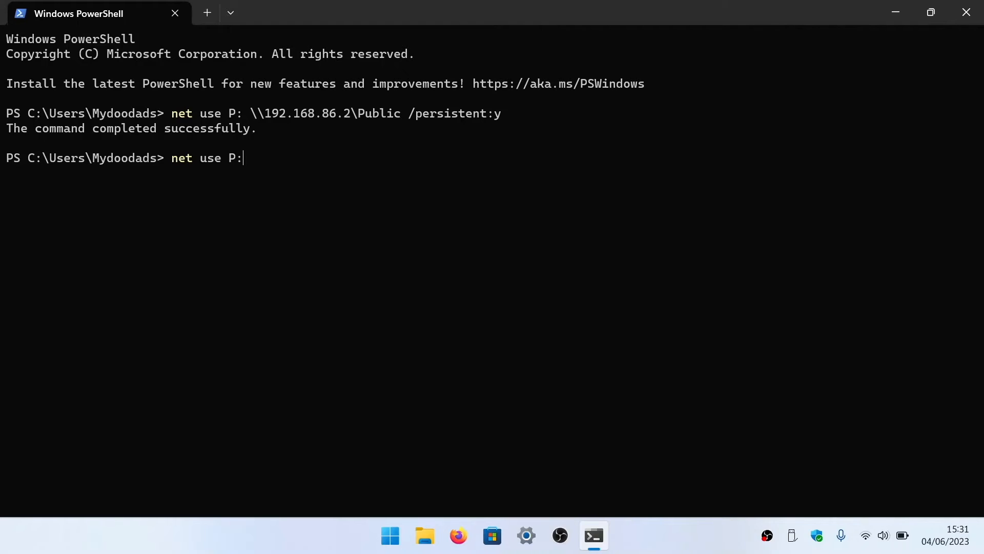
text(/de)
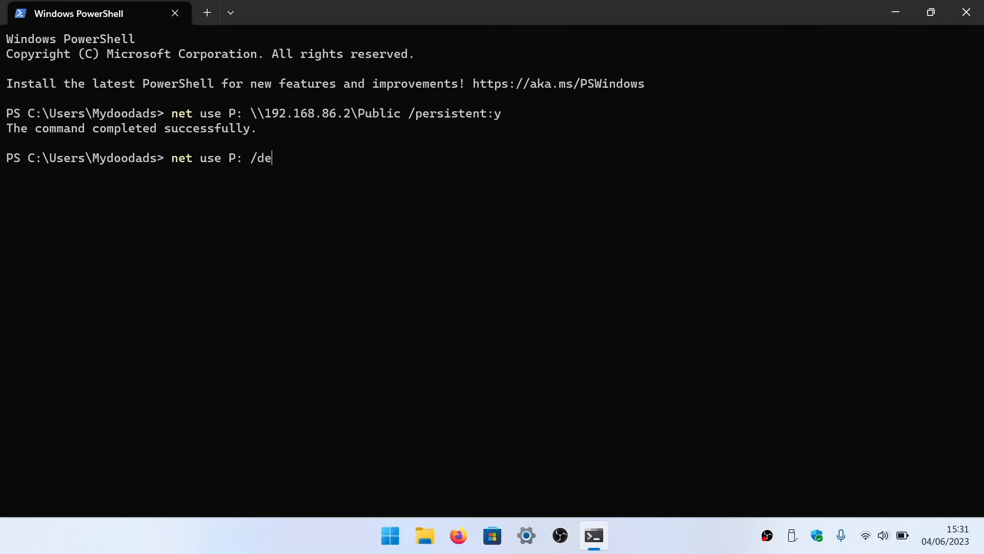
text(lete)
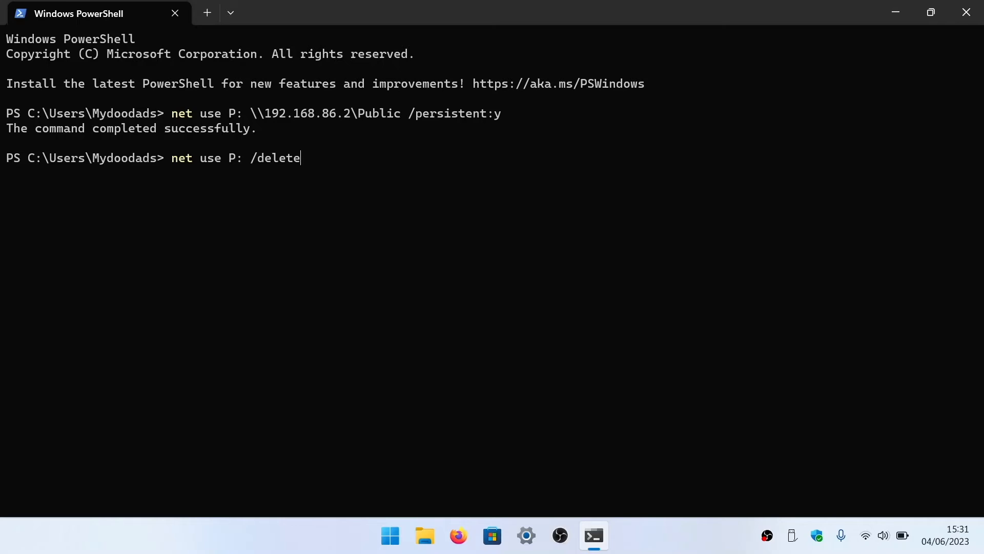
key(Return)
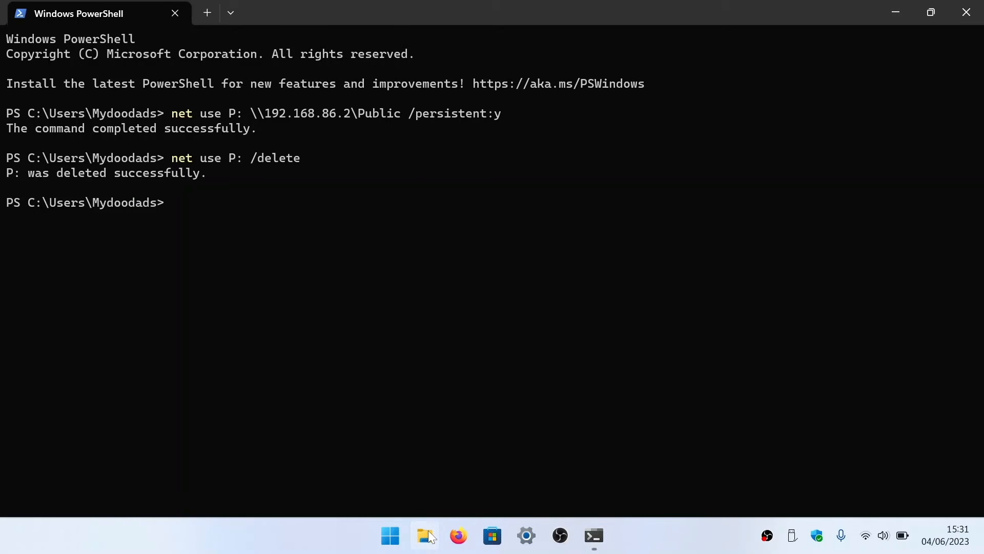
Step: Confirm This PC lists only C: and D:, then close Explorer and the terminal
click(424, 535)
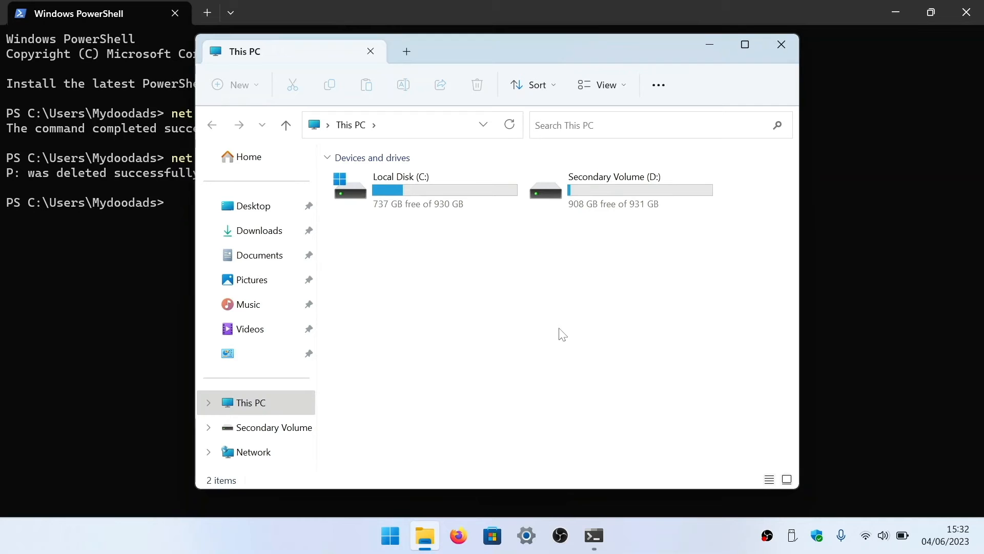
mouse_move(782, 44)
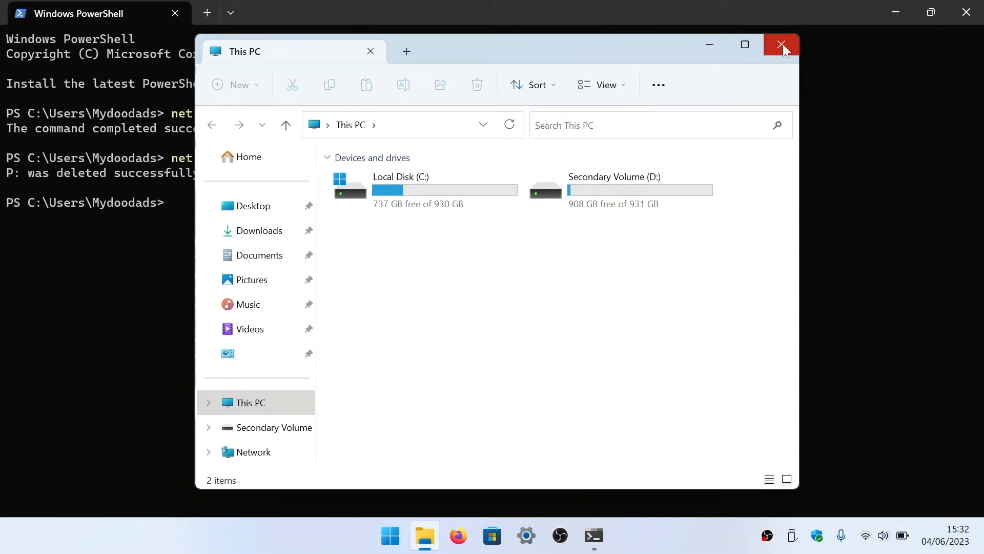
click(781, 45)
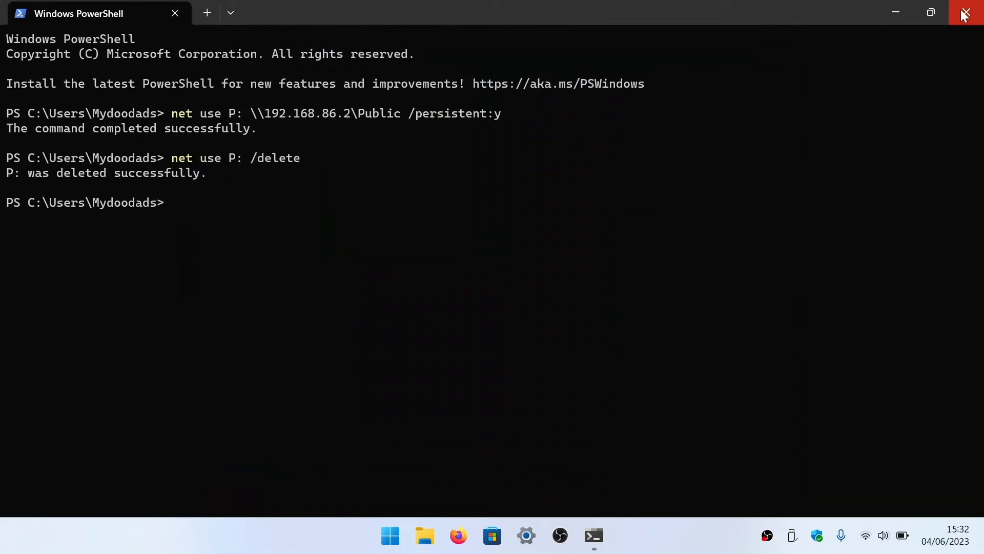
click(965, 12)
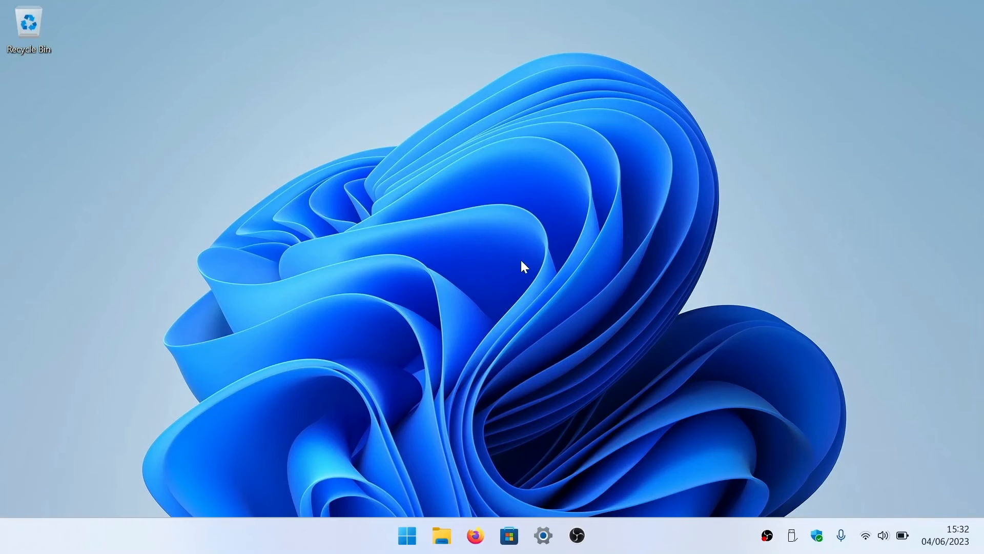
mouse_move(510, 281)
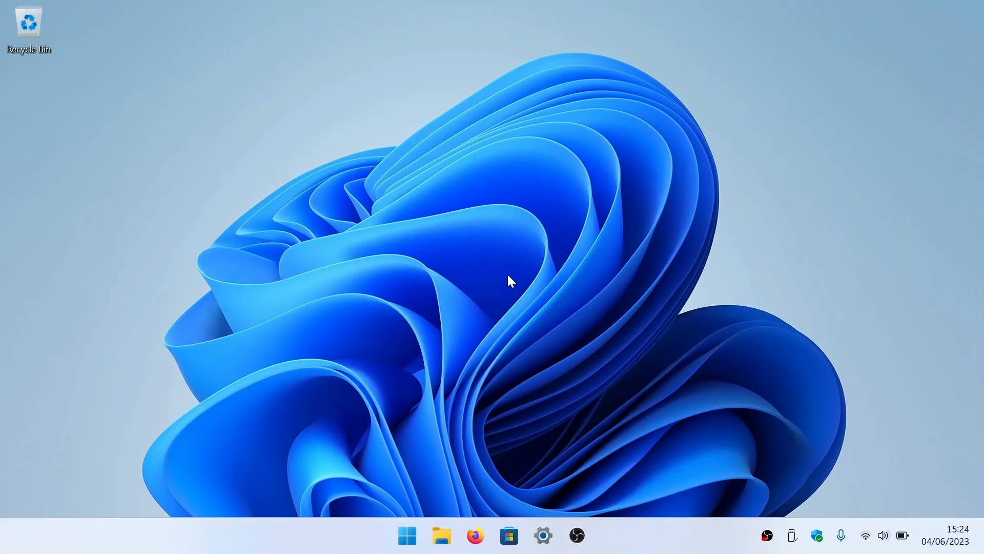
mouse_move(449, 477)
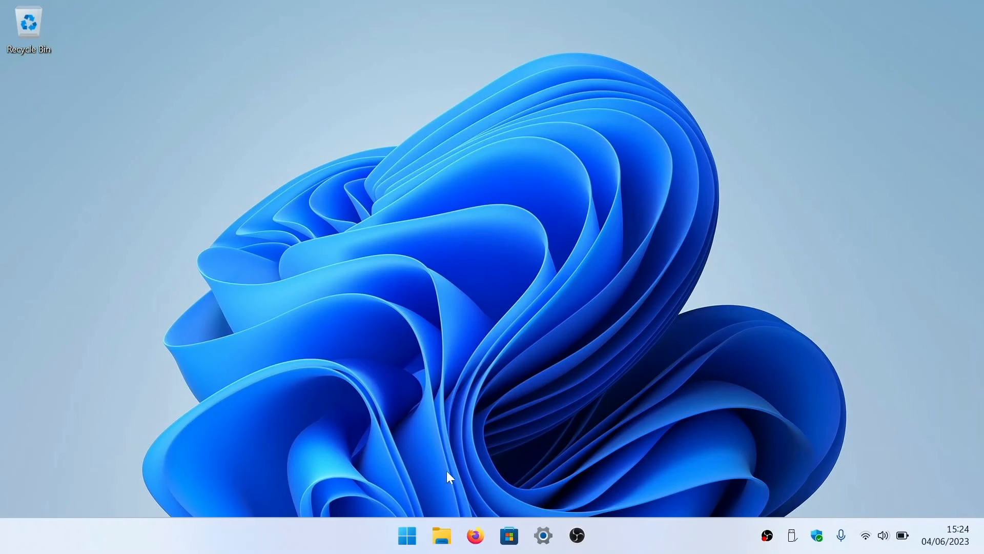
Step: Check in This PC that network drives M:, P: and S: are mapped, then close it
click(443, 535)
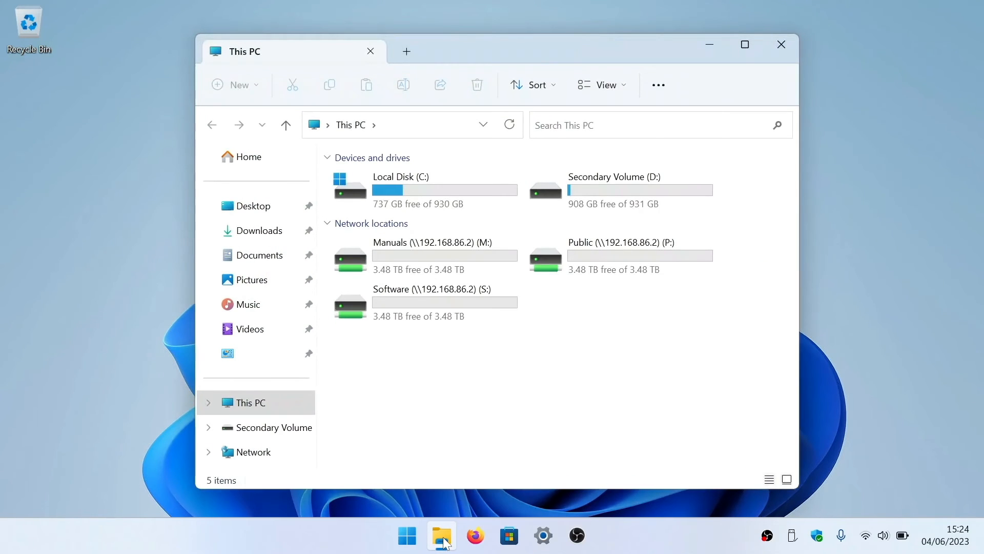
mouse_move(786, 58)
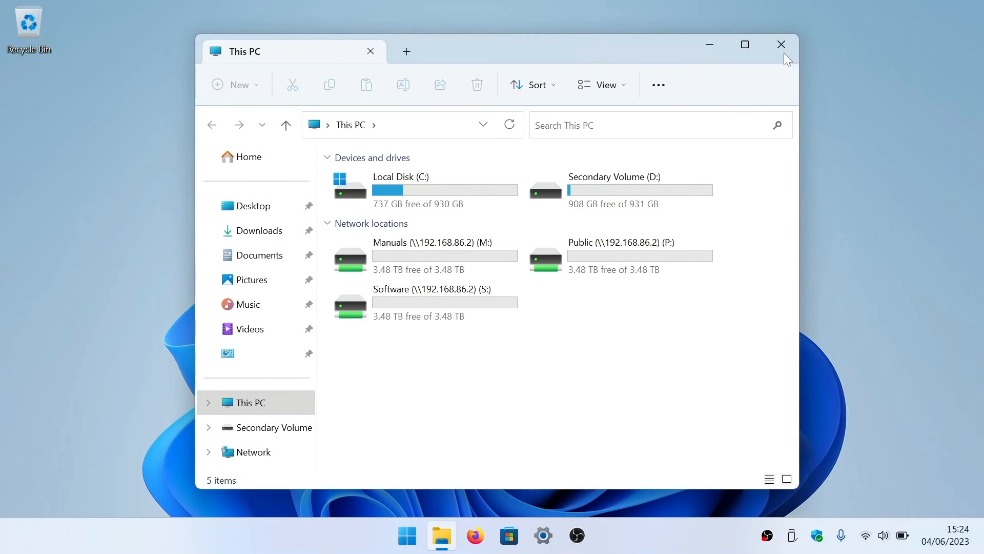
click(781, 44)
text(te)
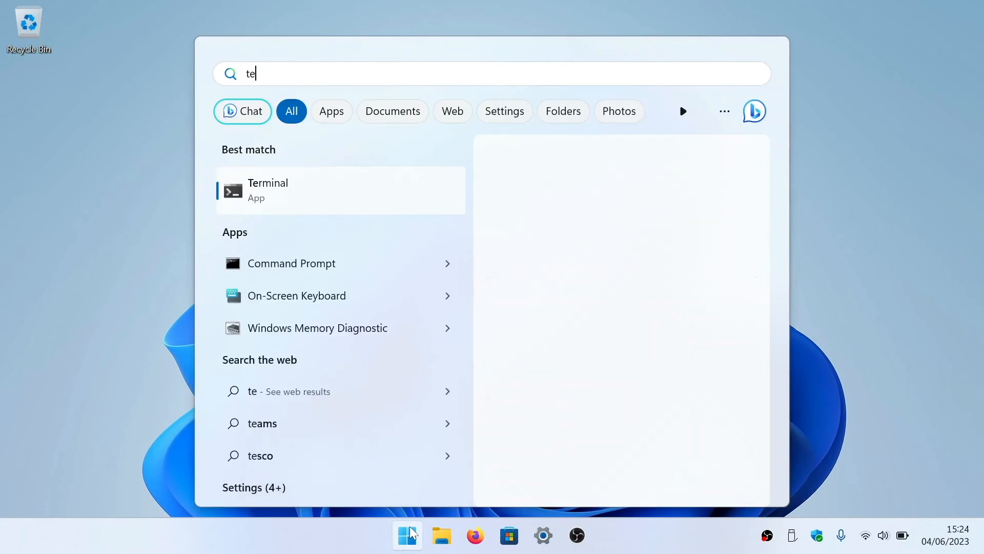
Step: Run net use * /delete and answer y to remove drives M:, P: and S:
click(340, 189)
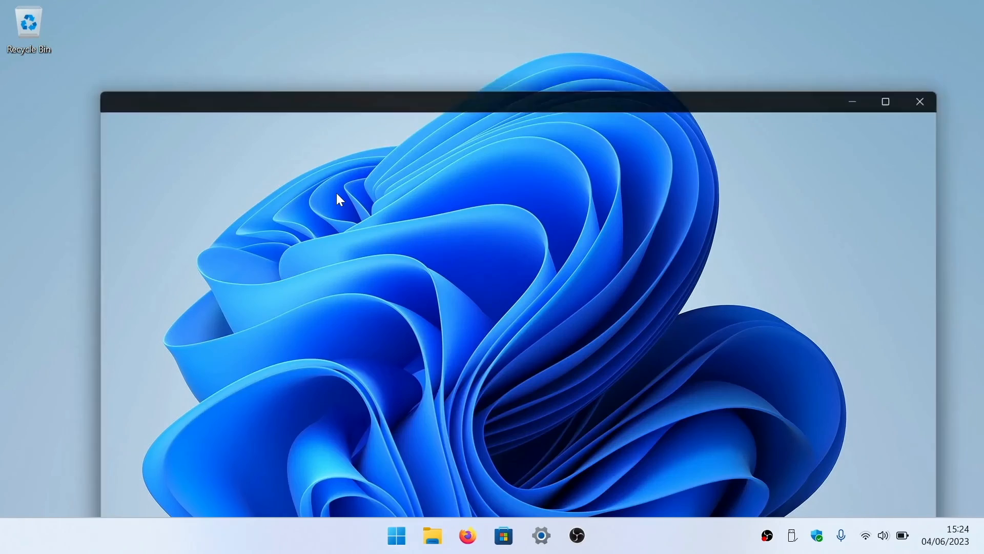
click(593, 535)
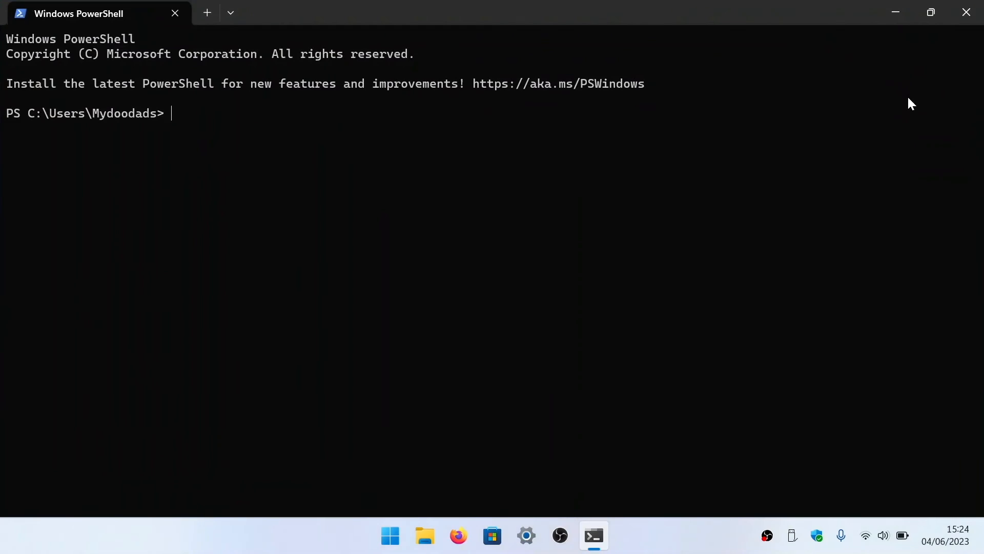
text(net)
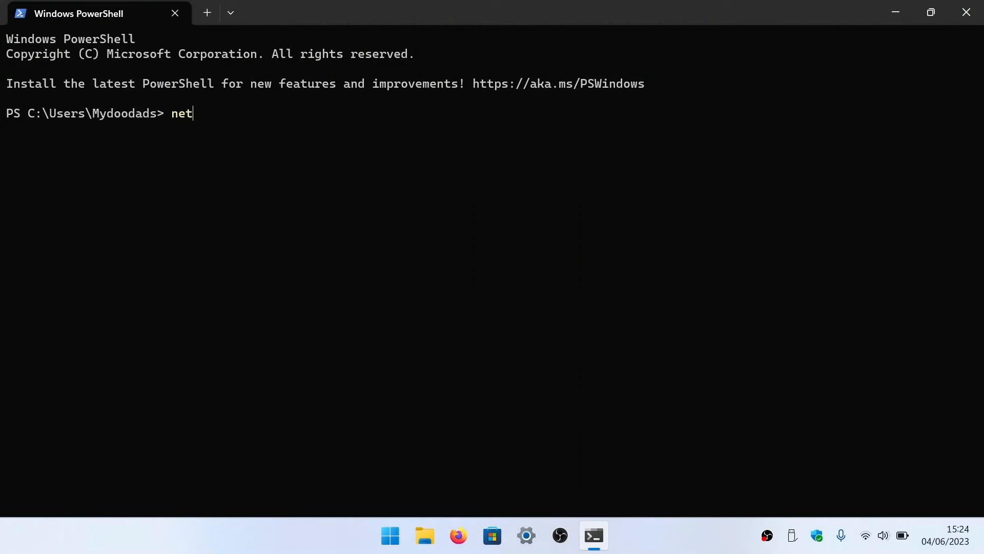
text(use *)
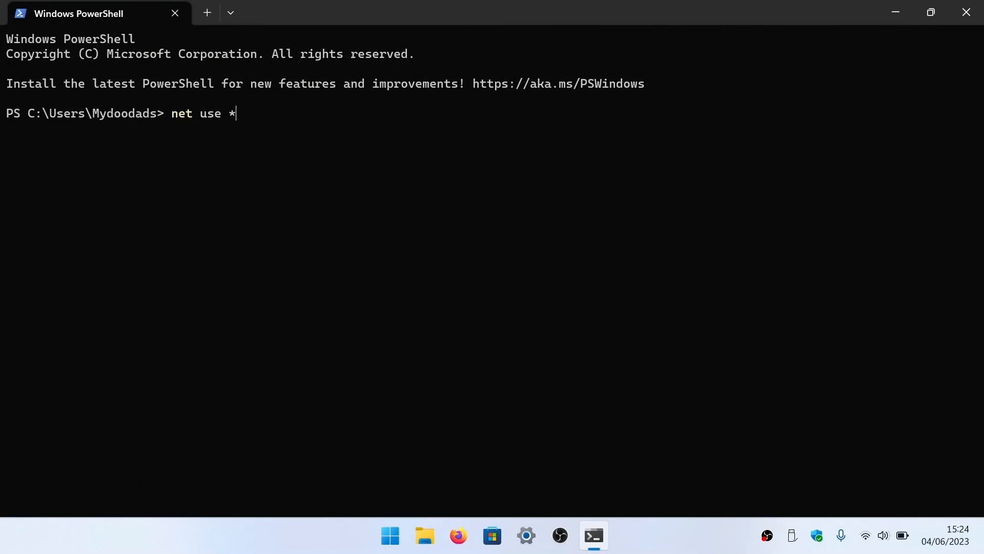
text(/delete)
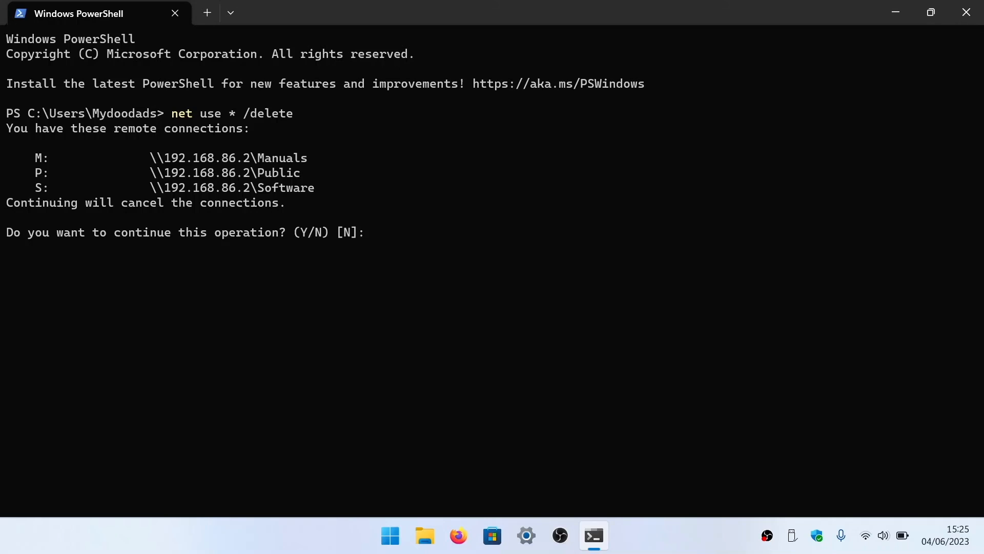
text(y)
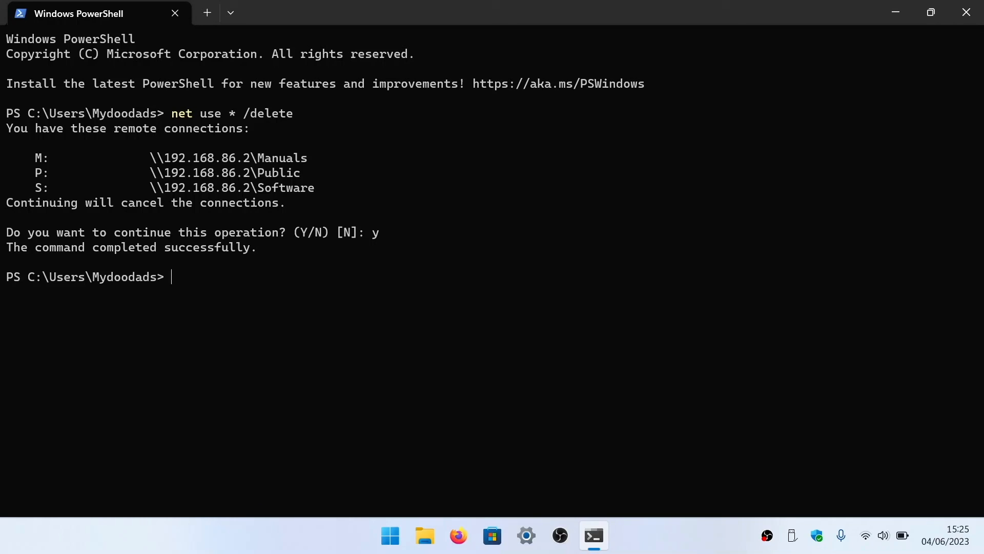
mouse_move(967, 13)
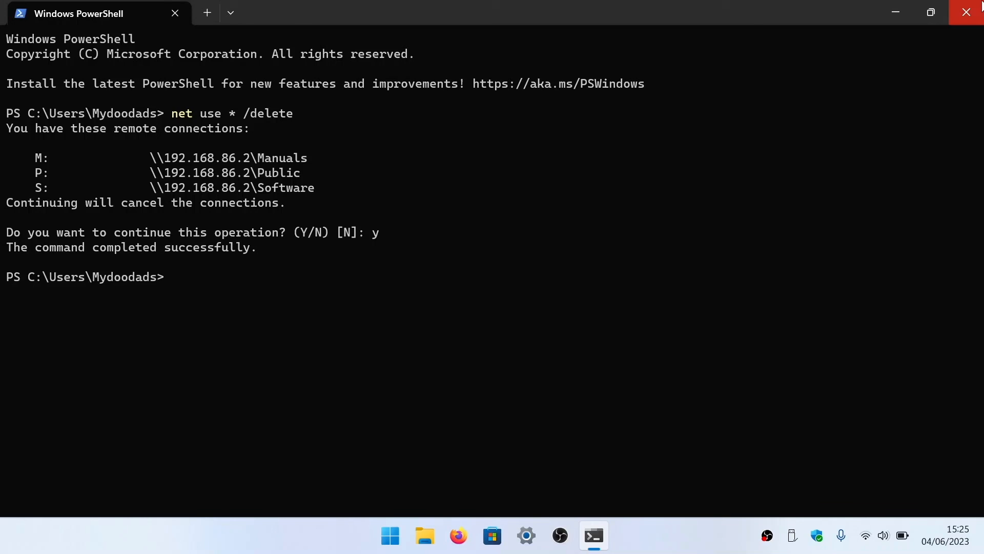
Step: Close the terminal and verify in This PC that only C: and D: remain
click(966, 12)
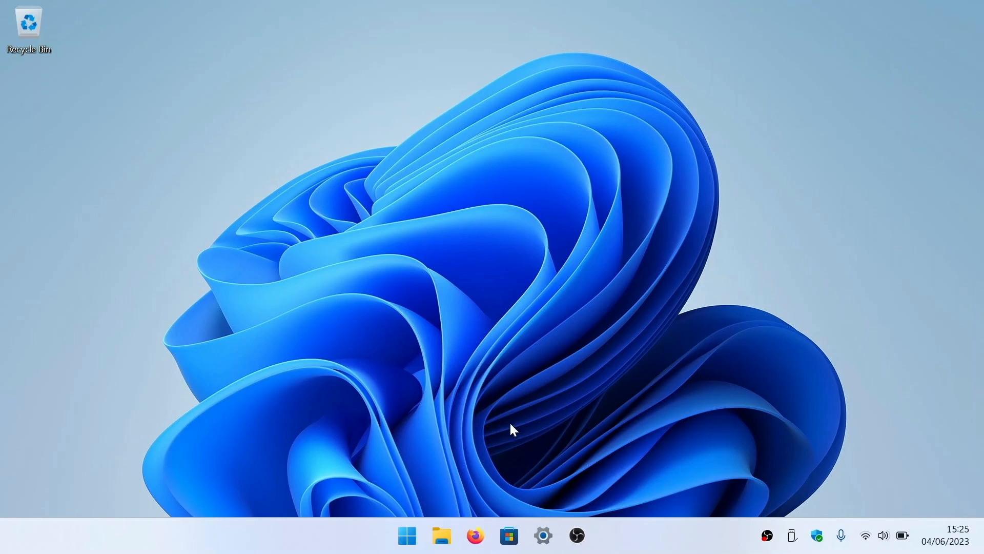
click(441, 536)
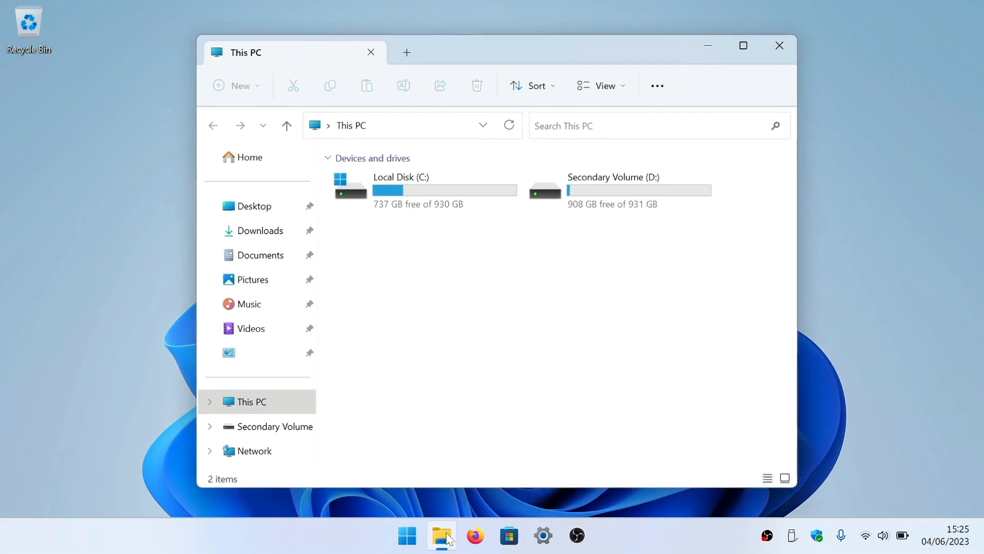